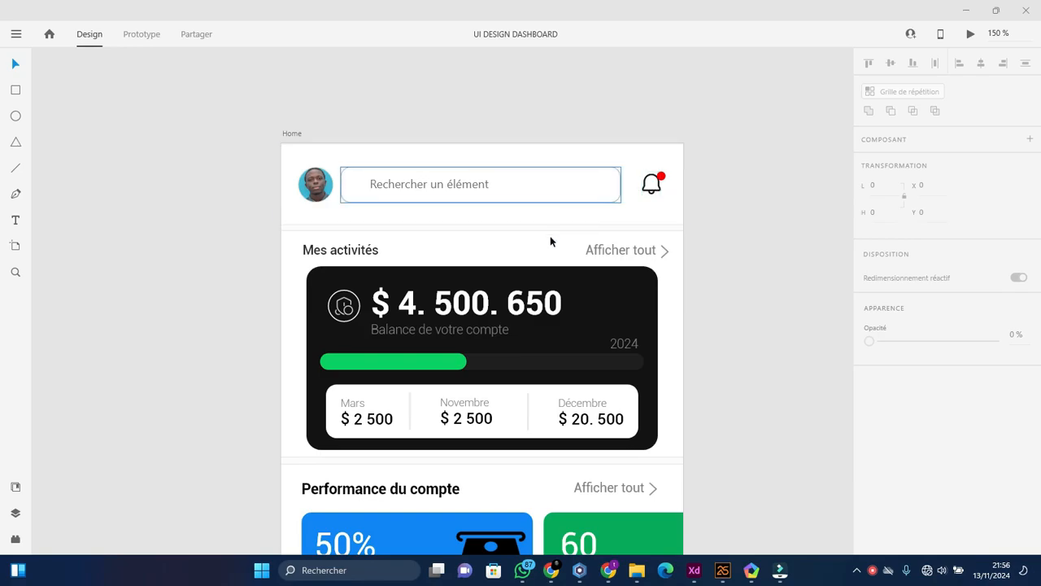
Switch from the Adobe XD design over to the WINDEV Mobile 25 project
scroll(down, 3)
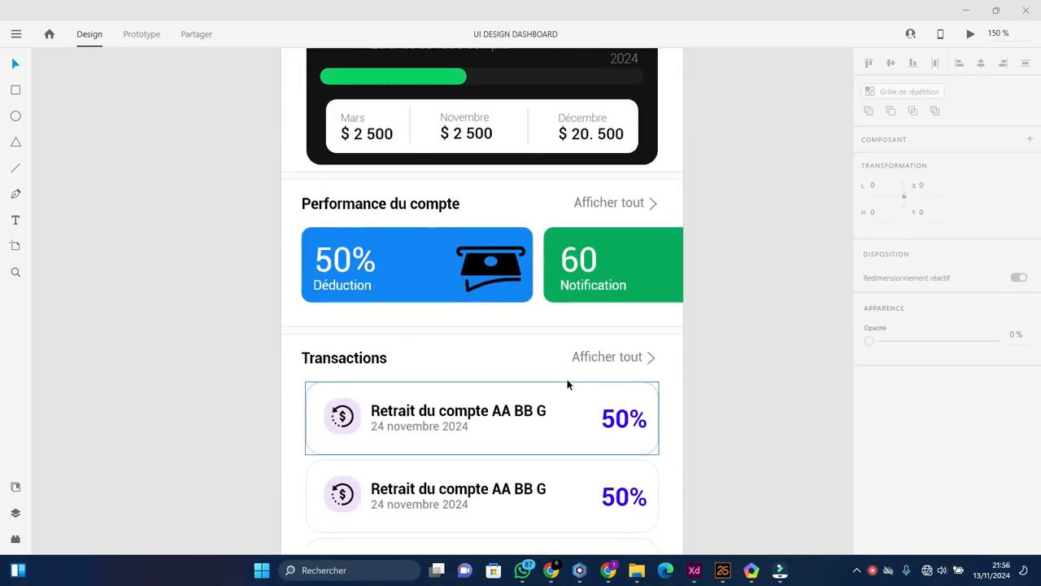
scroll(down, 3)
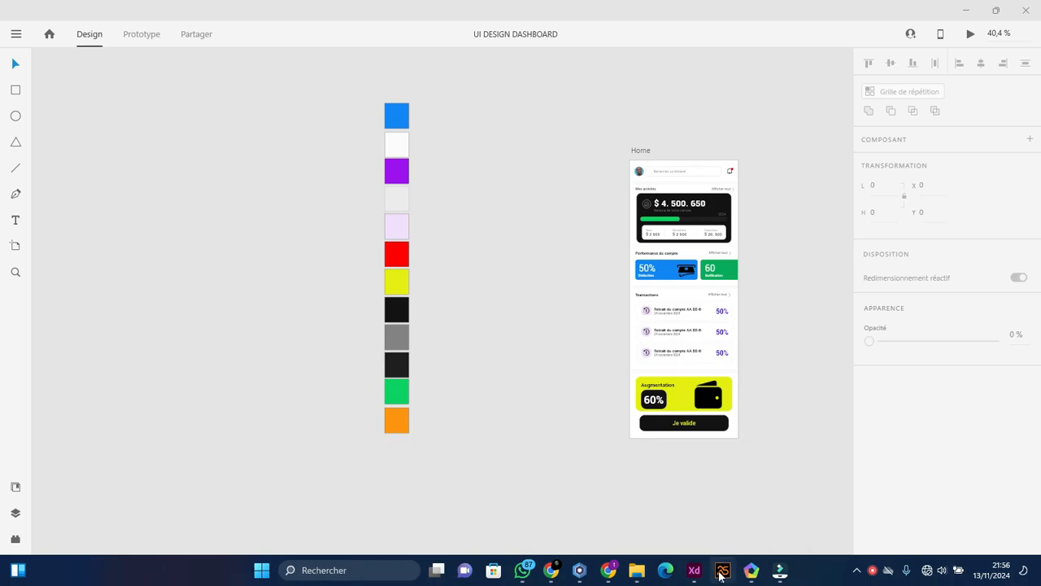
click(722, 570)
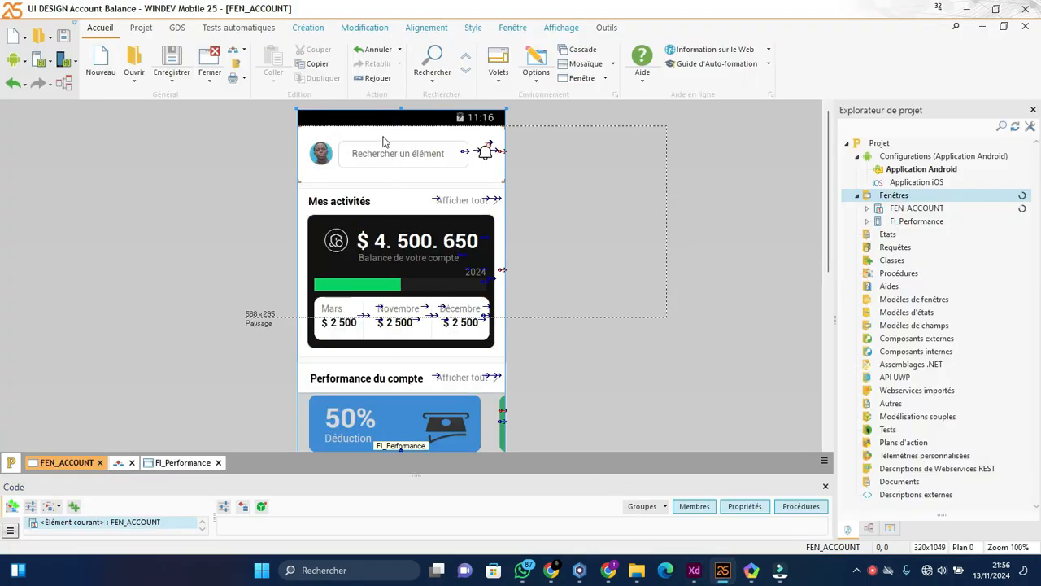
mouse_move(475, 153)
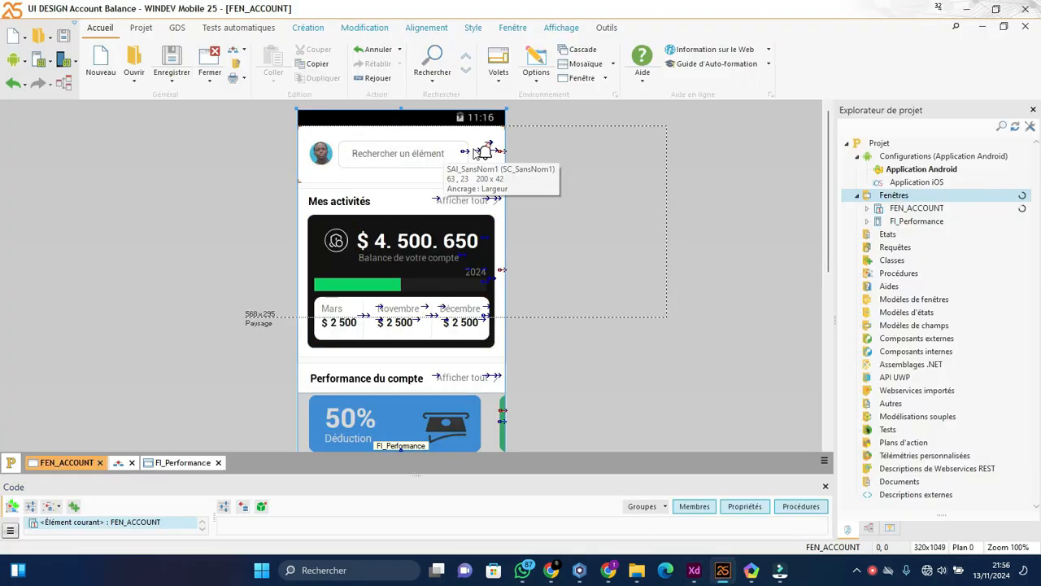
mouse_move(472, 278)
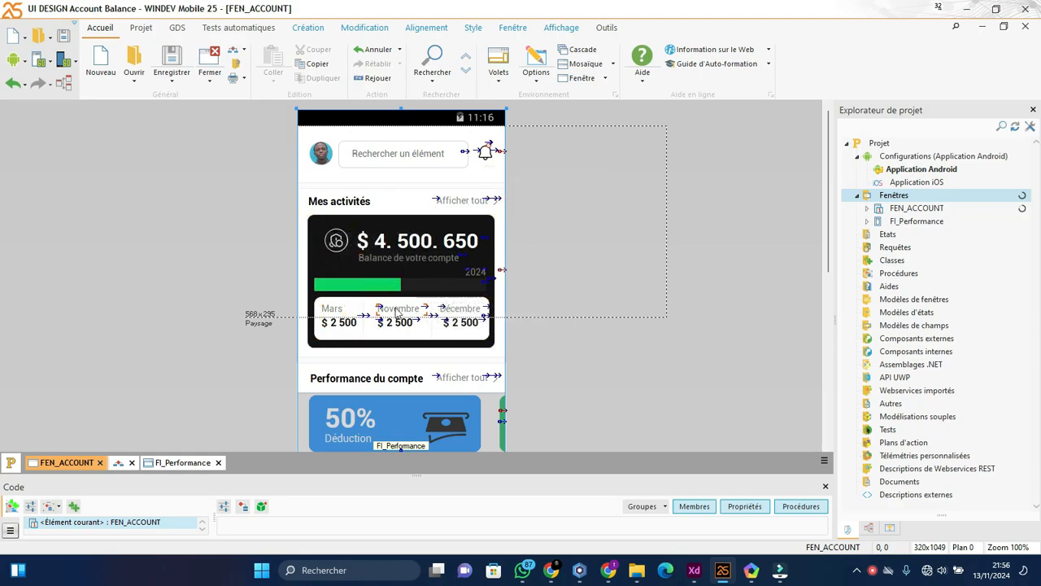
Scroll through the FEN_ACCOUNT controls, view the FI_Performance window, then return to FEN_ACCOUNT
scroll(down, 3)
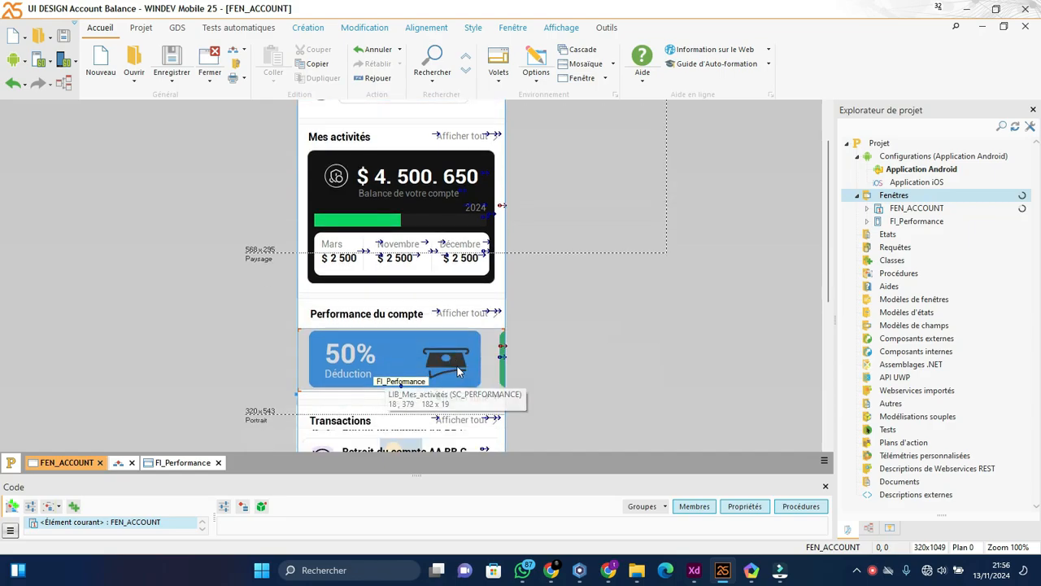
scroll(down, 3)
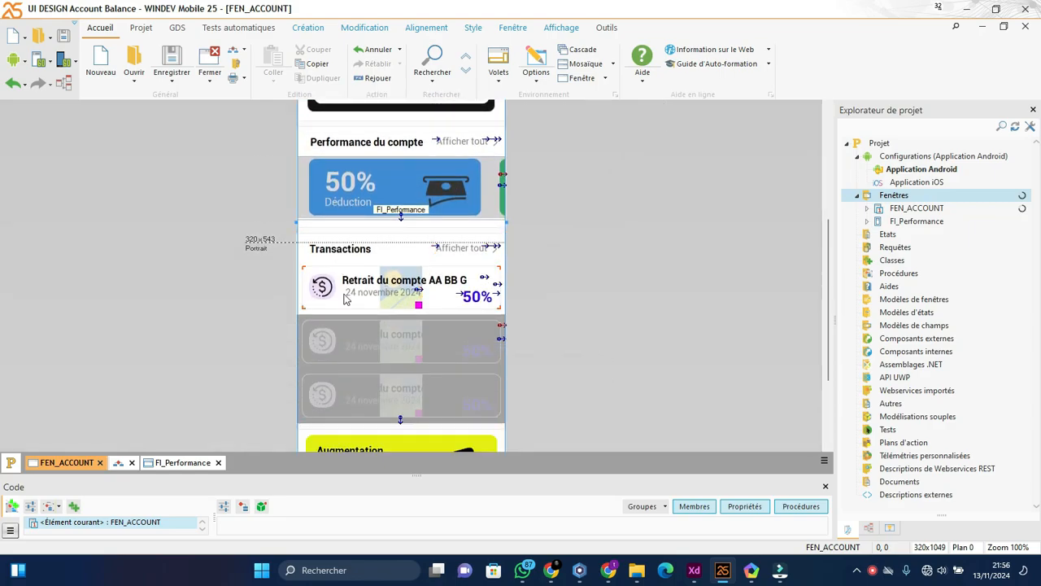
scroll(down, 3)
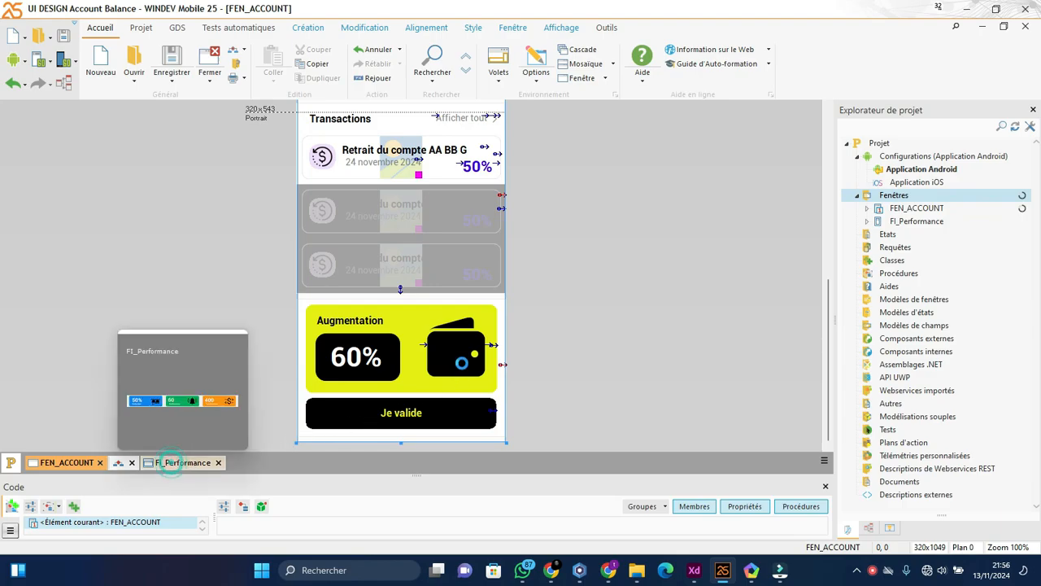
click(182, 462)
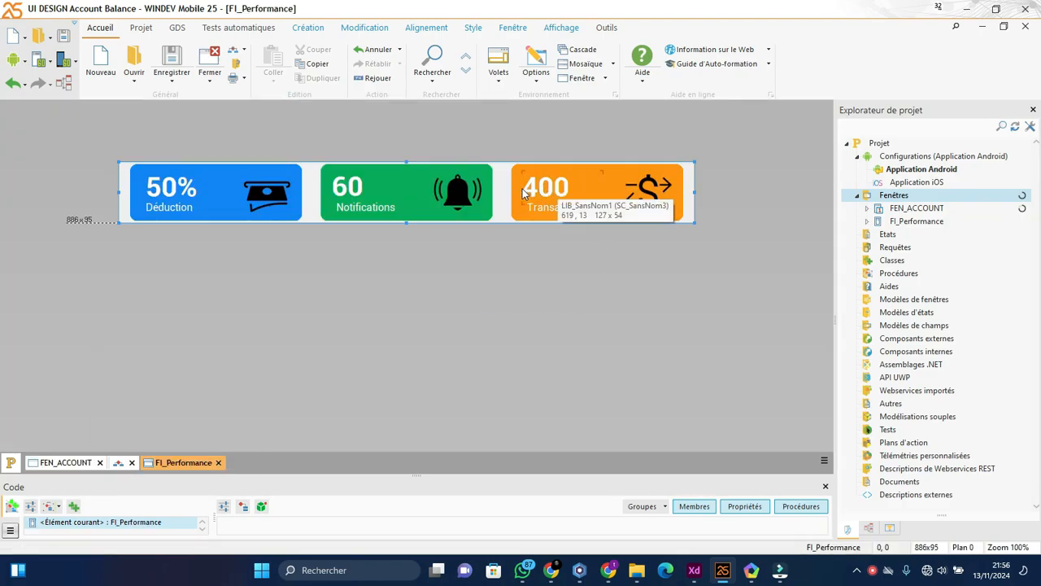
mouse_move(256, 317)
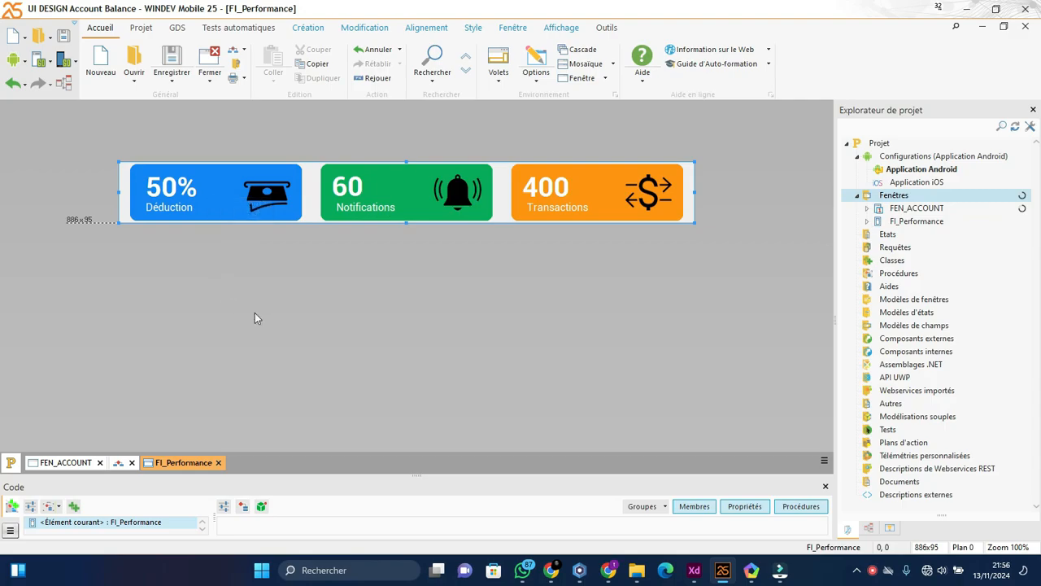
click(65, 462)
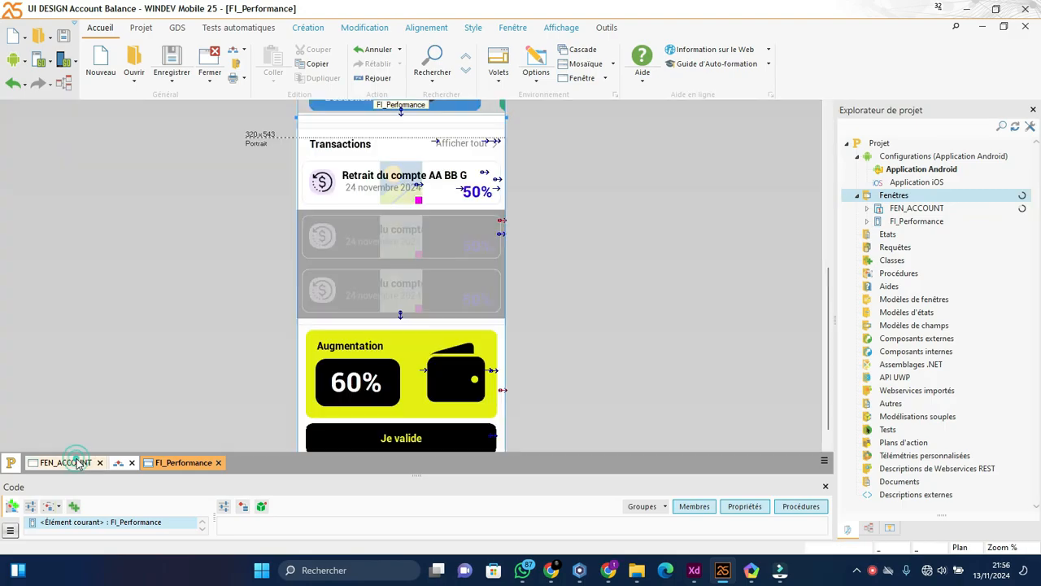
Show the FEN_ACCOUNT window again with its transactions list and Augmentation card
click(62, 462)
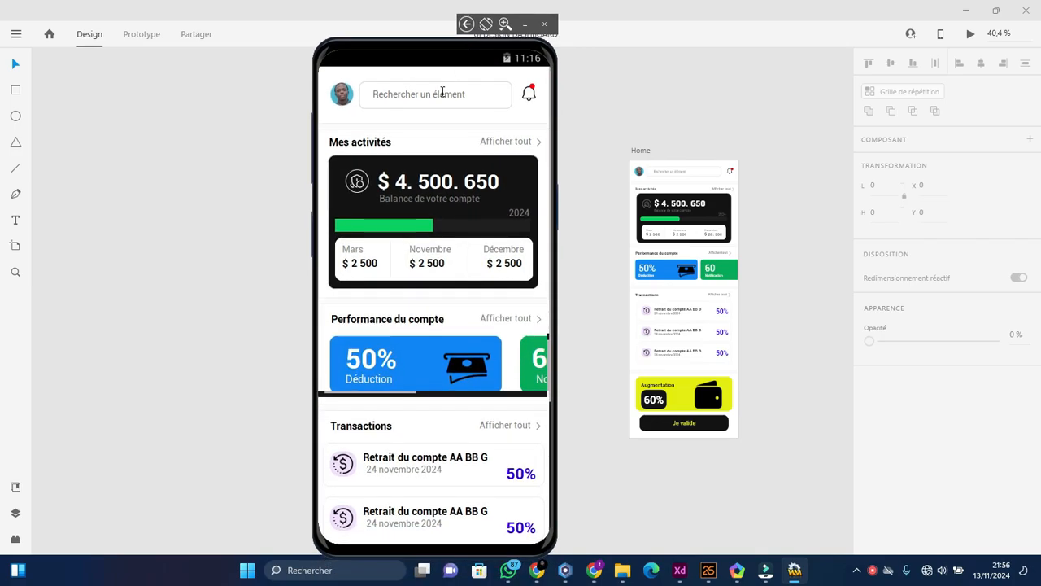
mouse_move(355, 138)
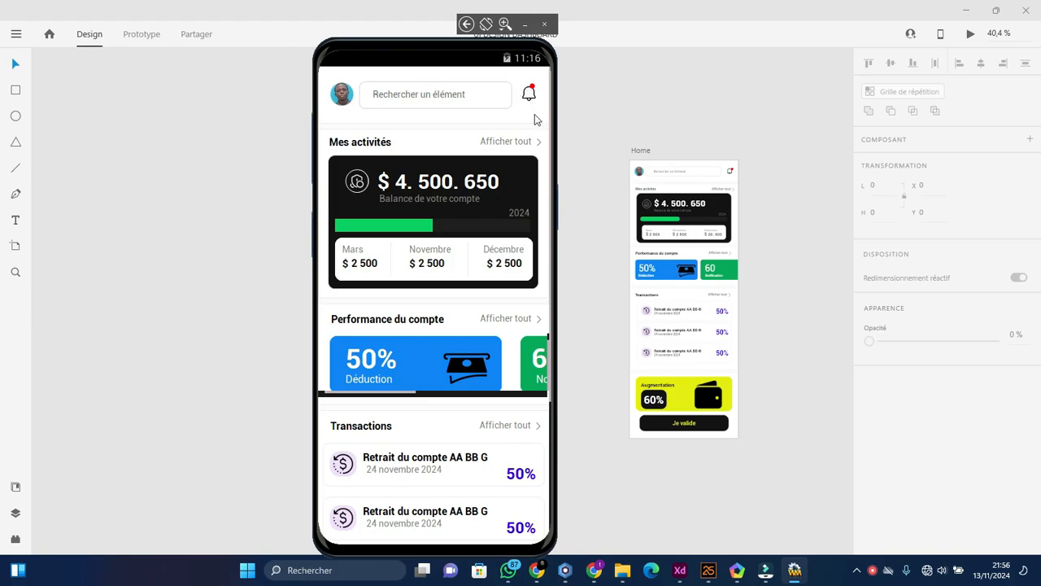
Scroll through the Home dashboard sections in the XD phone preview
scroll(down, 3)
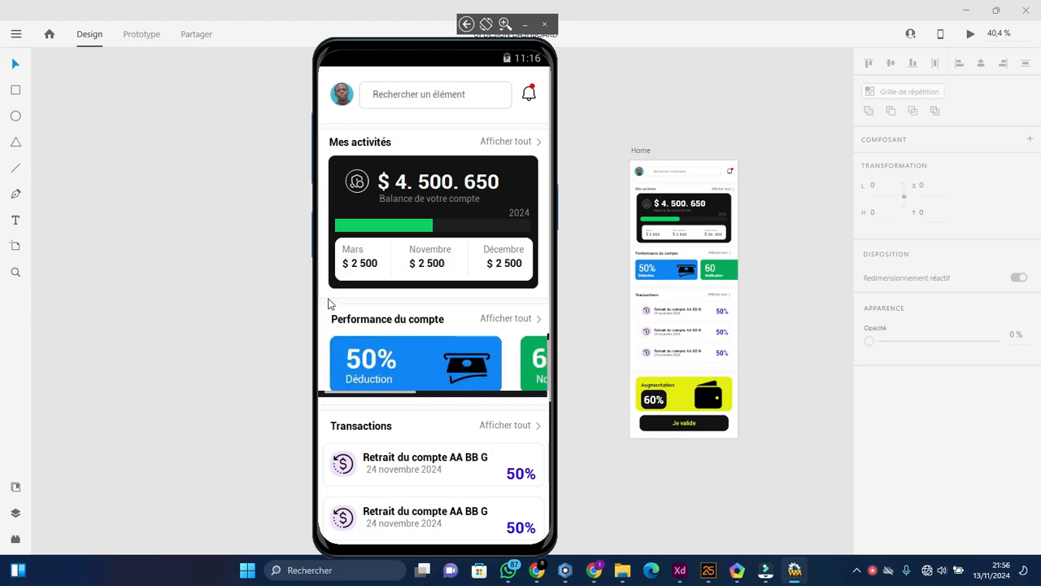
scroll(down, 3)
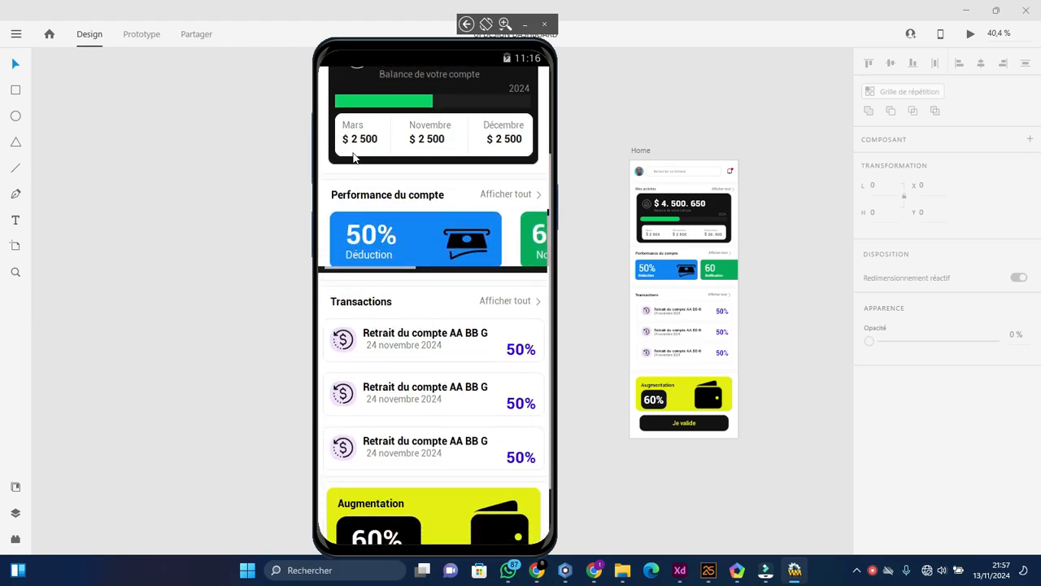
scroll(down, 3)
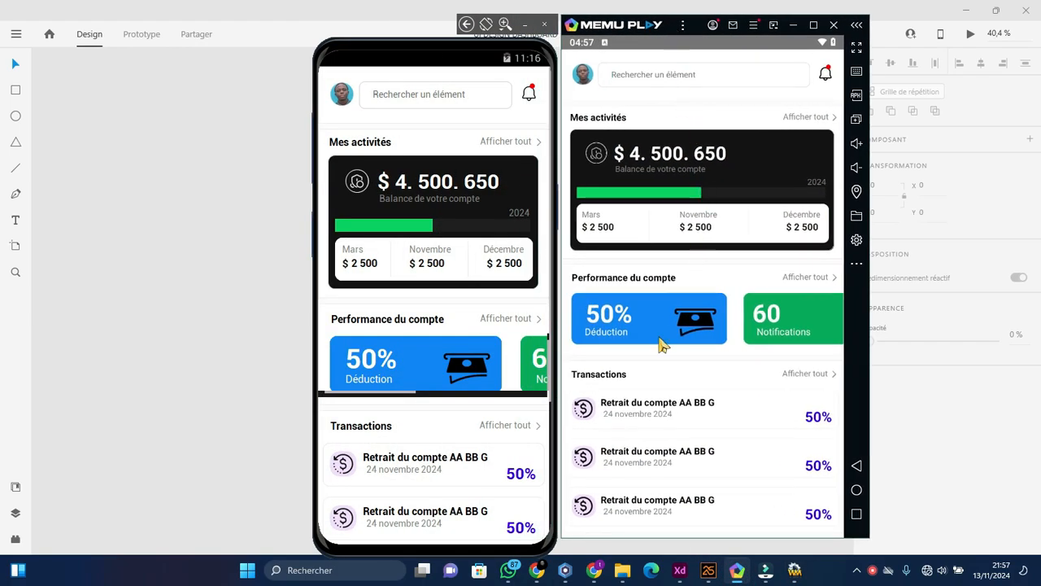
Scroll the emulated MEmu dashboard down to its transactions list and Augmentation card
scroll(down, 3)
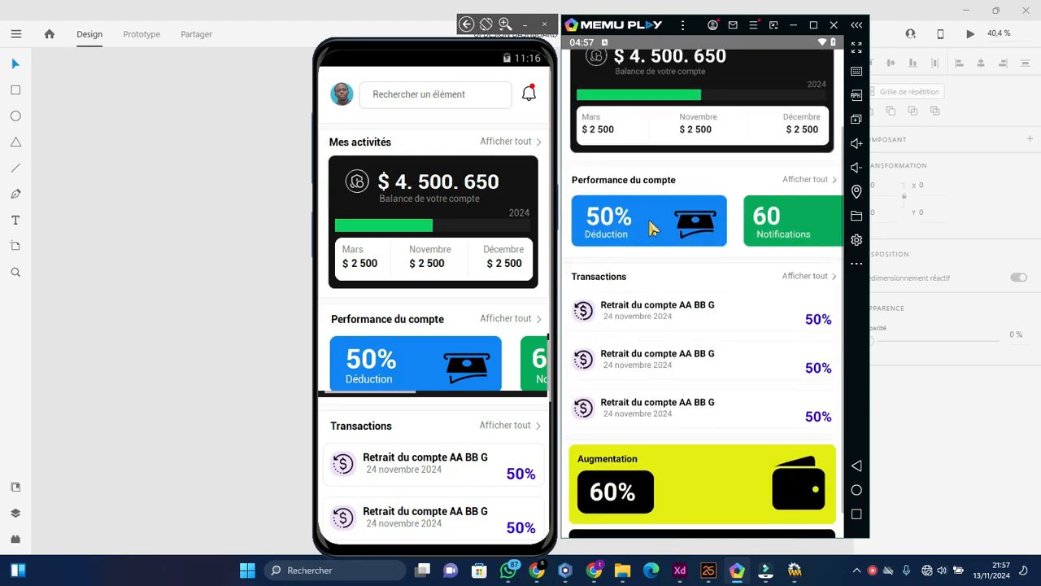